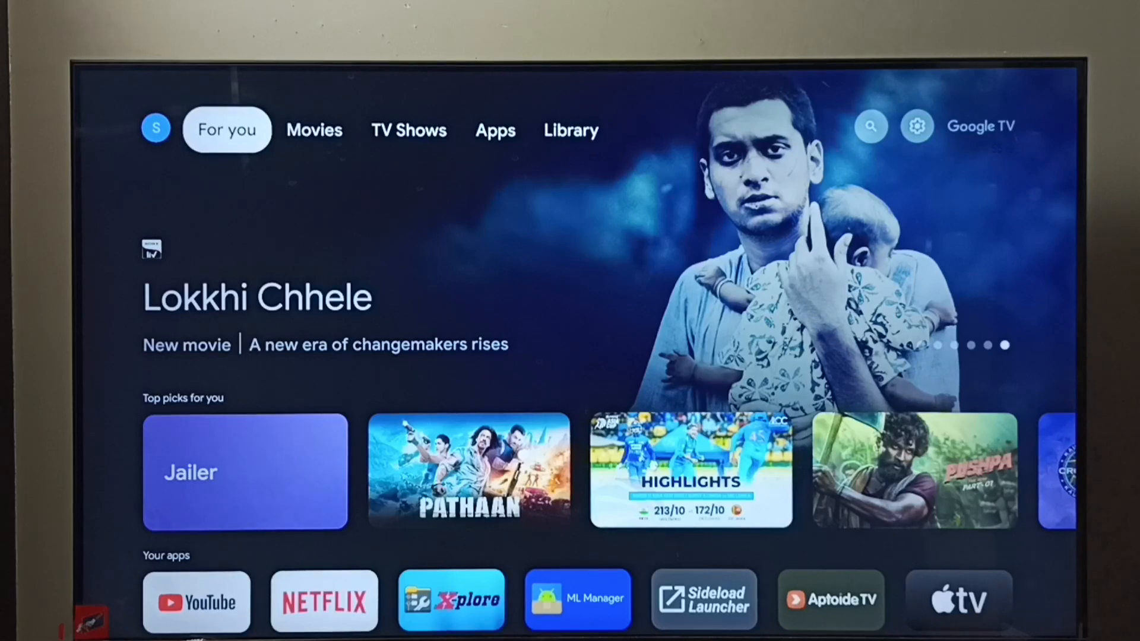
Go from the home screen into Settings, reaching Display and sound with HDMI-CEC Enabled.
{"action": "left_click", "coordinate": [870, 126]}
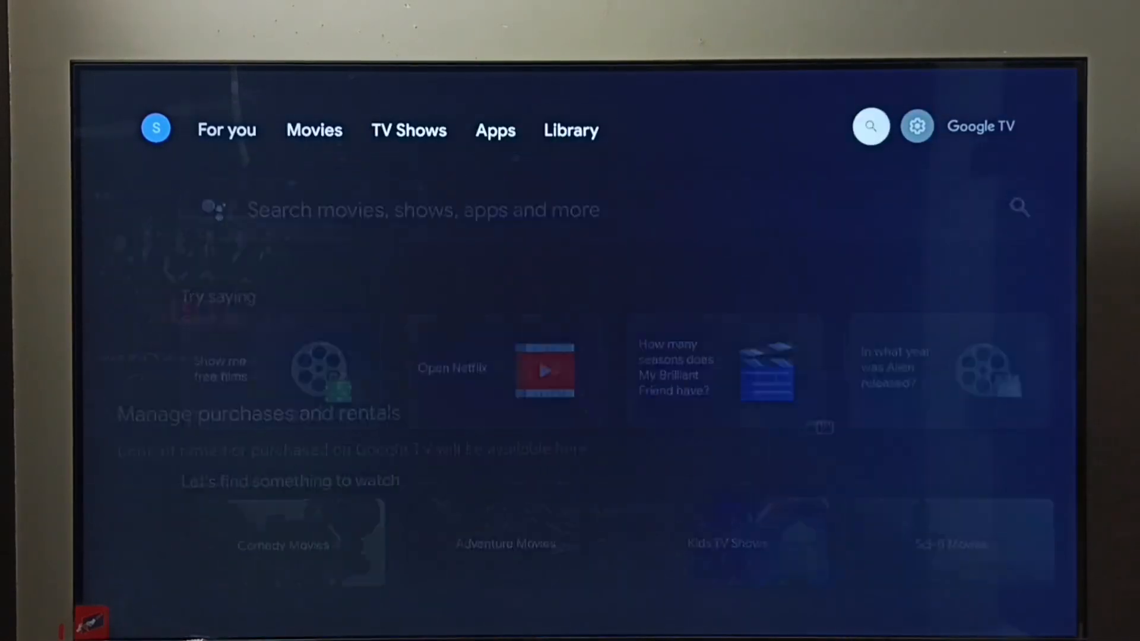
{"action": "left_click", "coordinate": [917, 126]}
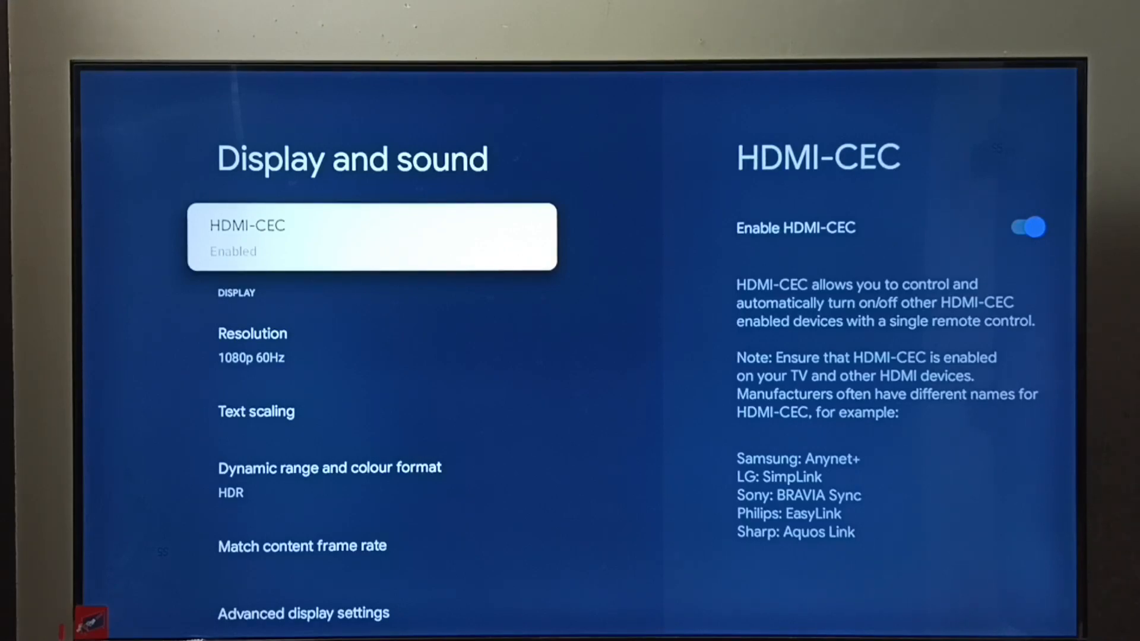
Open the HDMI-CEC page showing the Enable HDMI-CEC option and its explanation.
{"action": "left_click", "coordinate": [371, 236]}
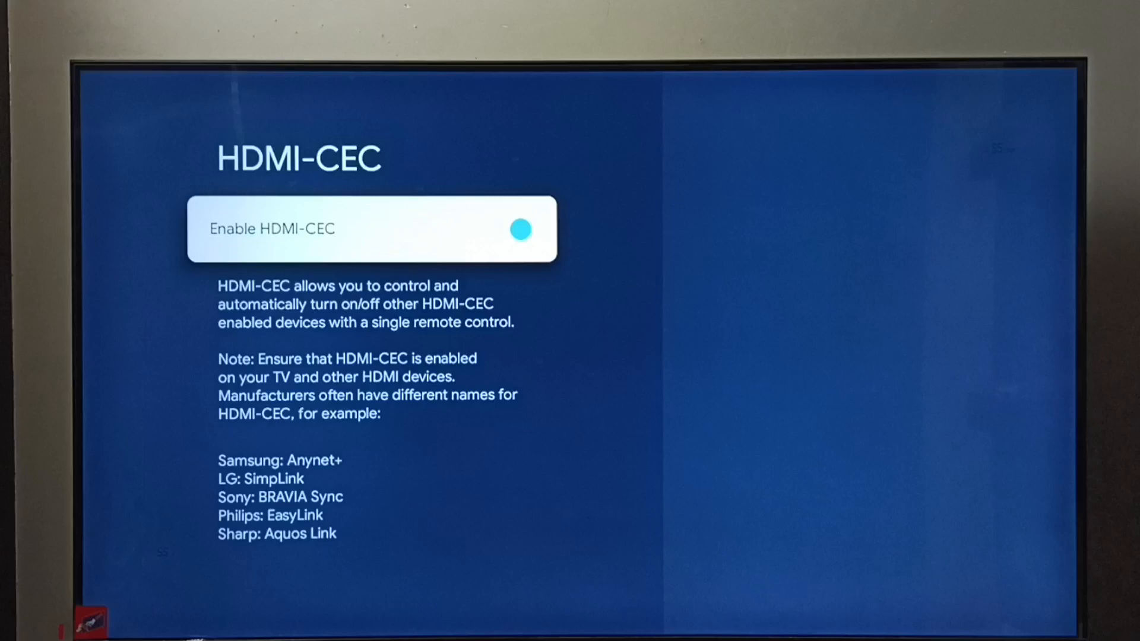
{"action": "left_click", "coordinate": [521, 229]}
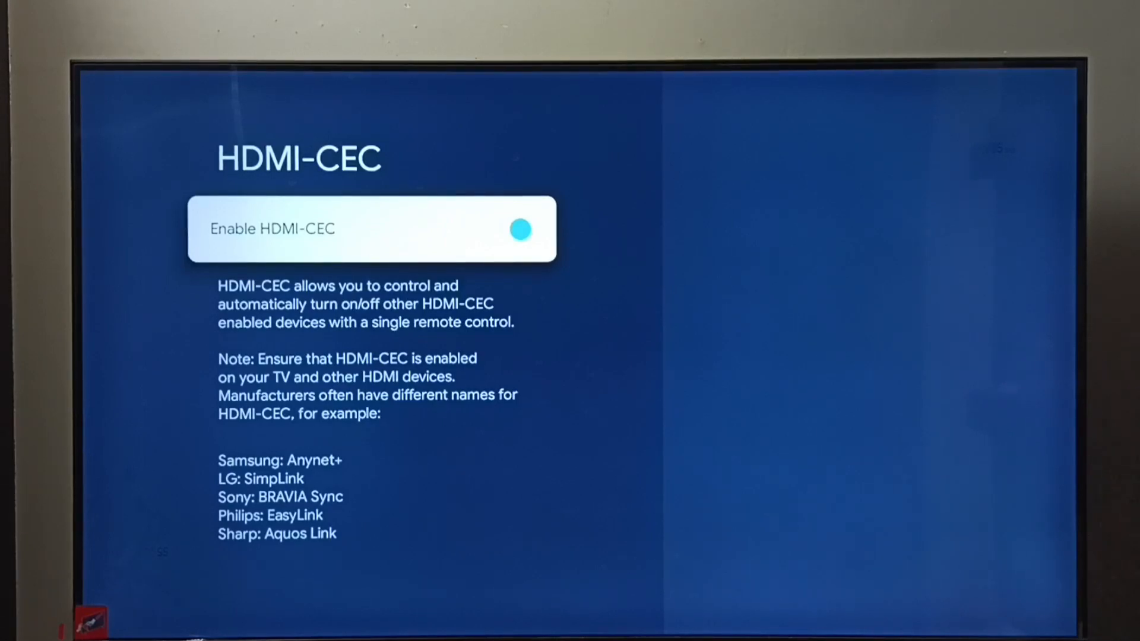
{"action": "left_click", "coordinate": [520, 229]}
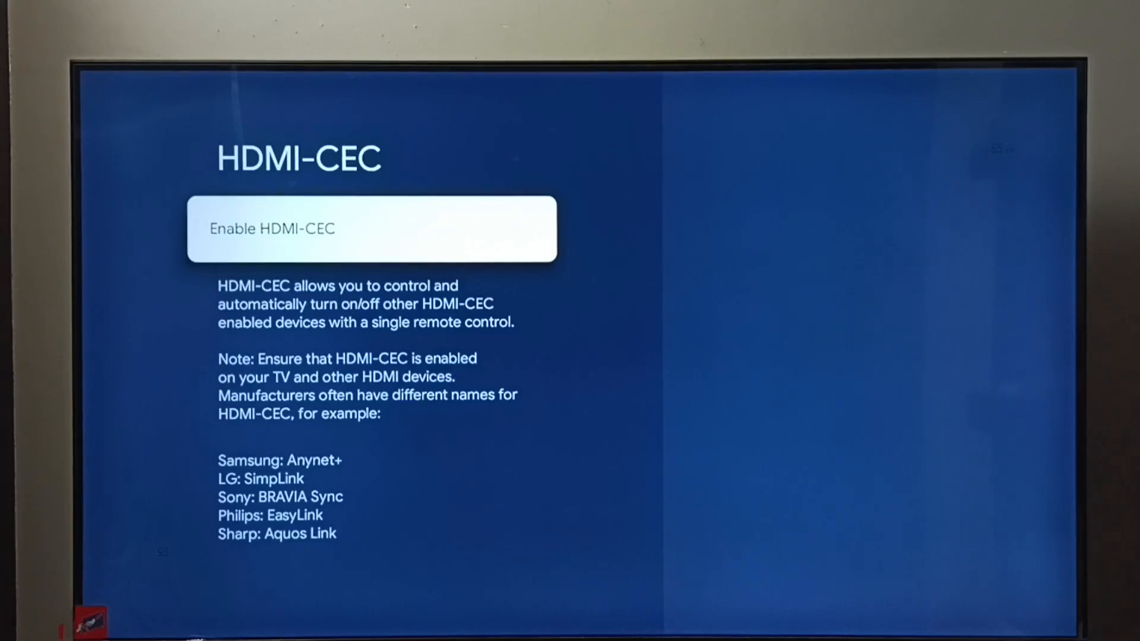
{"action": "left_click", "coordinate": [519, 229]}
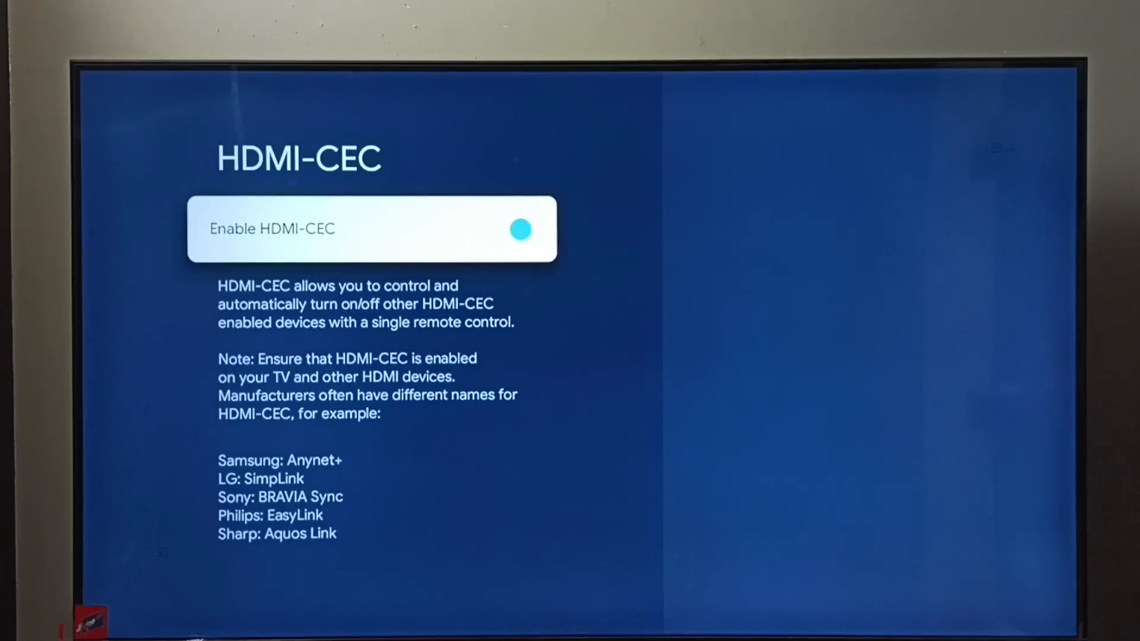